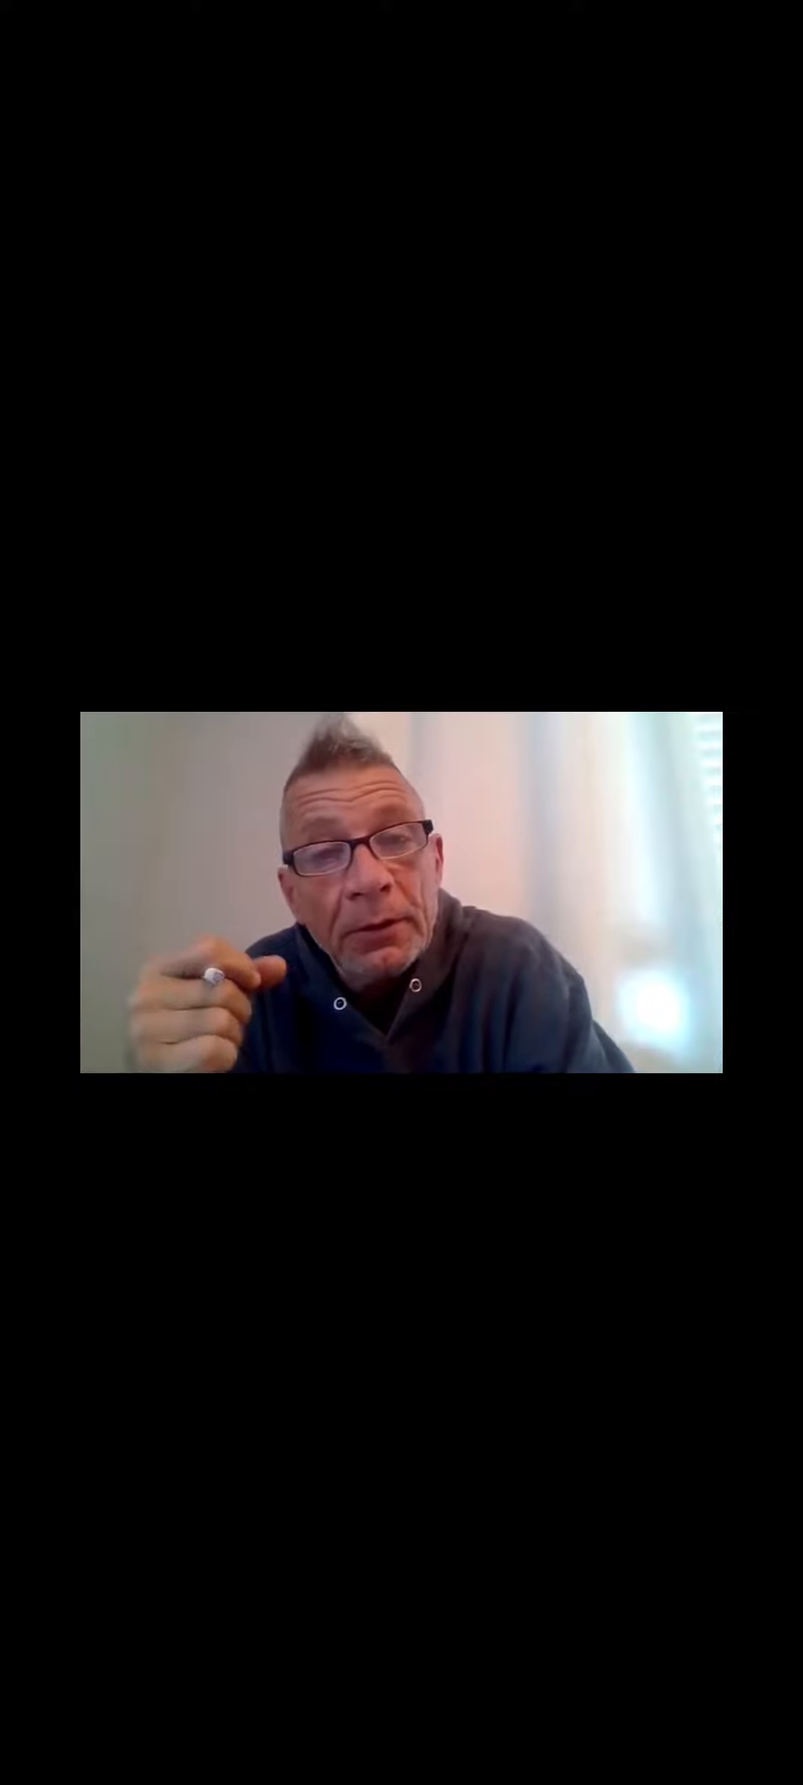
# Let the 'MARK SHUMACKER WE ARE HERE' video play on, then pause it at 2:28
pyautogui.click(400, 891)
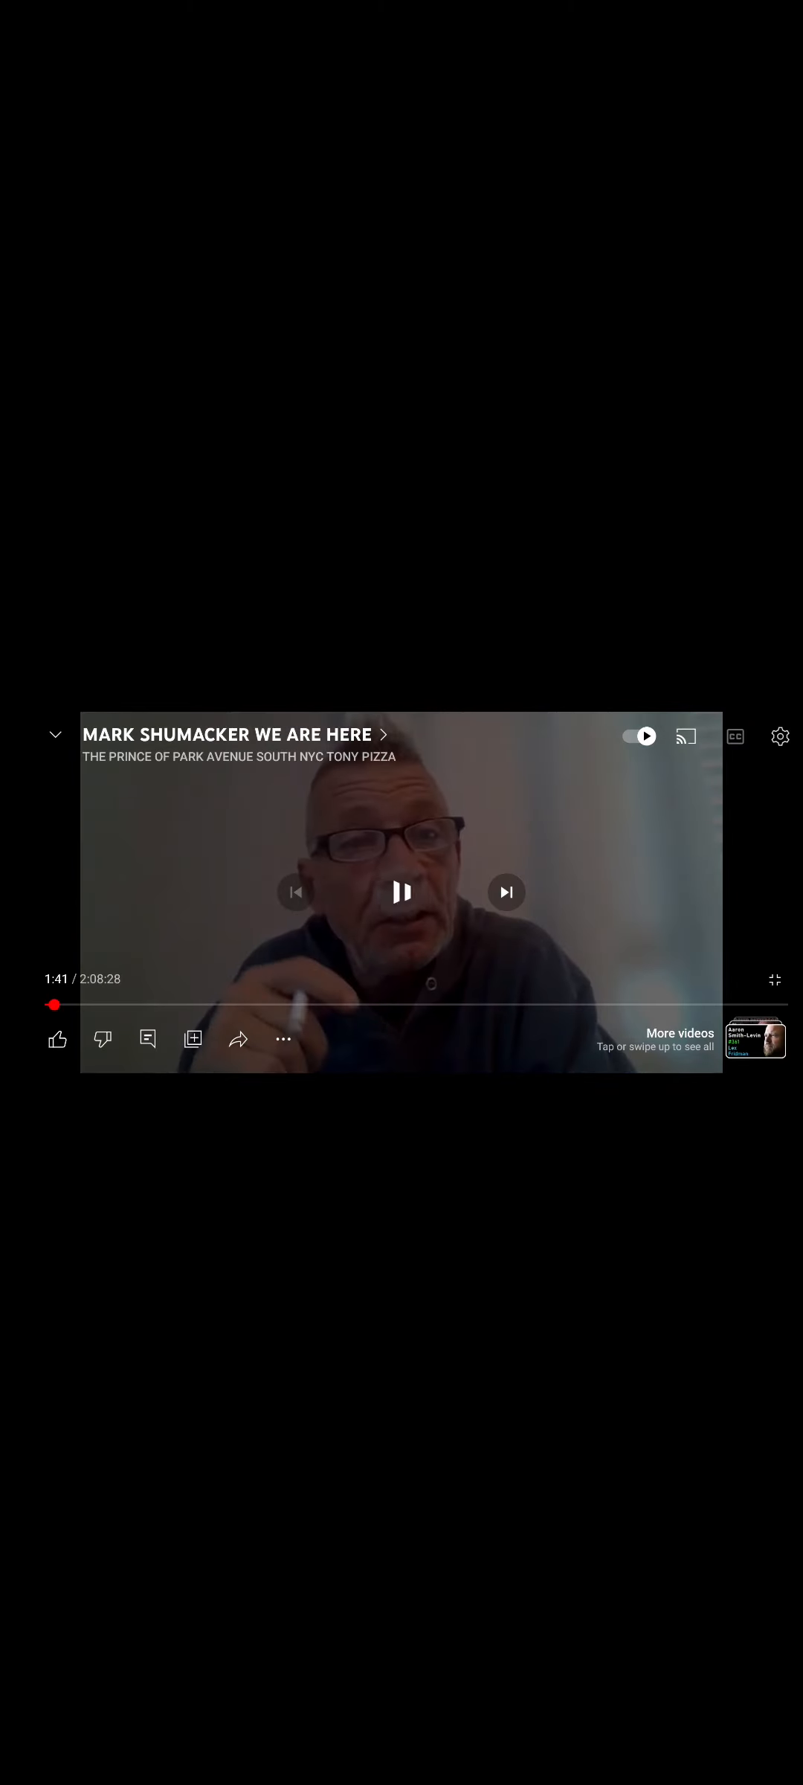
pyautogui.click(400, 891)
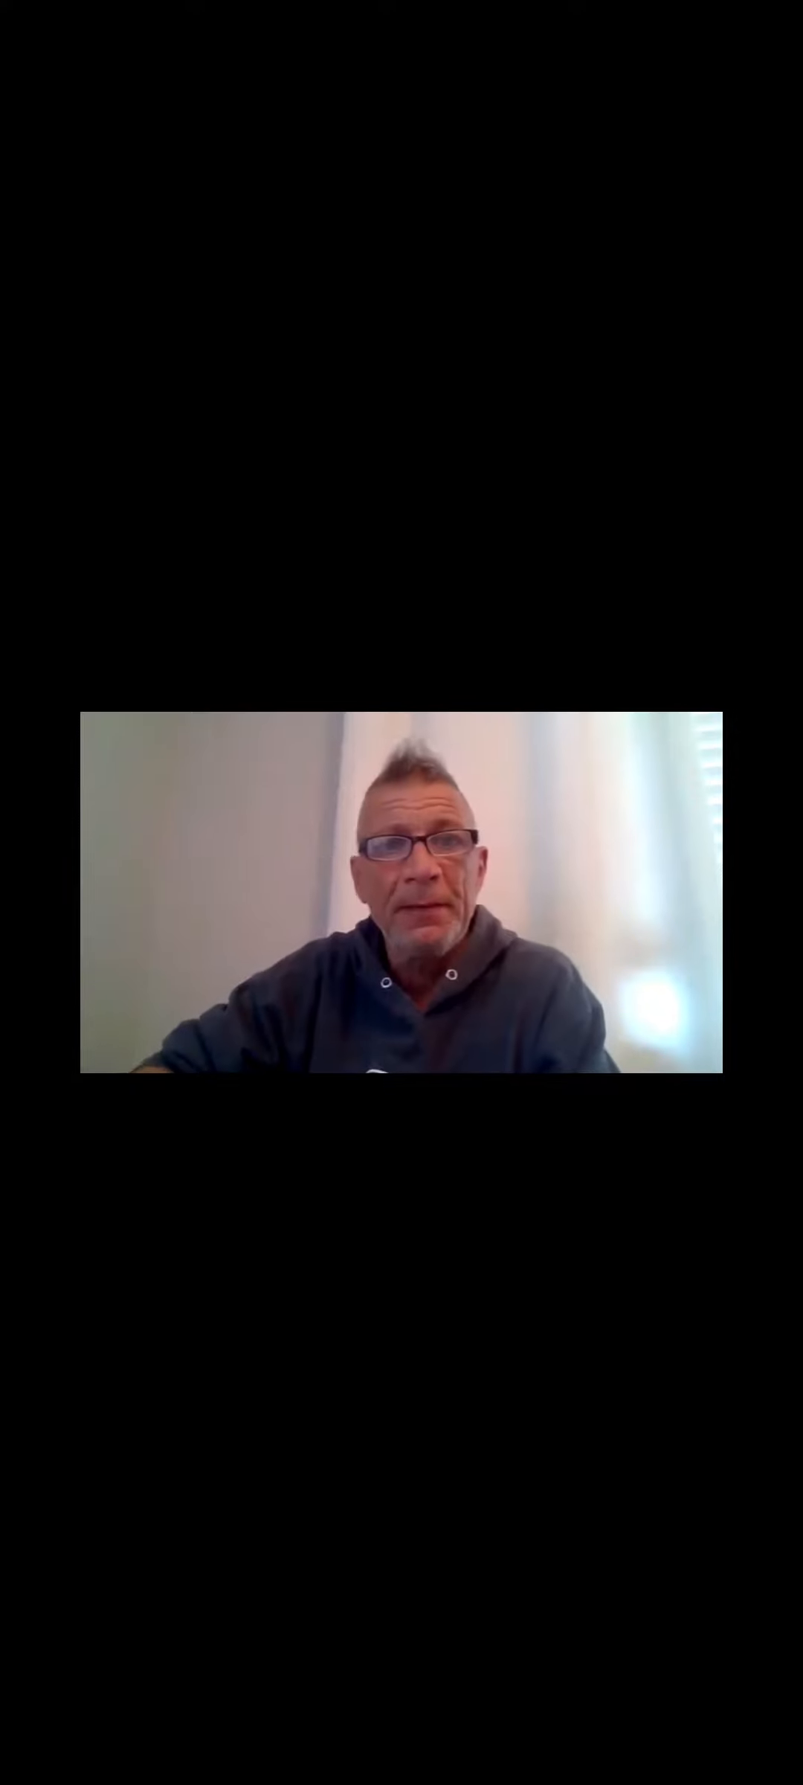
pyautogui.click(402, 894)
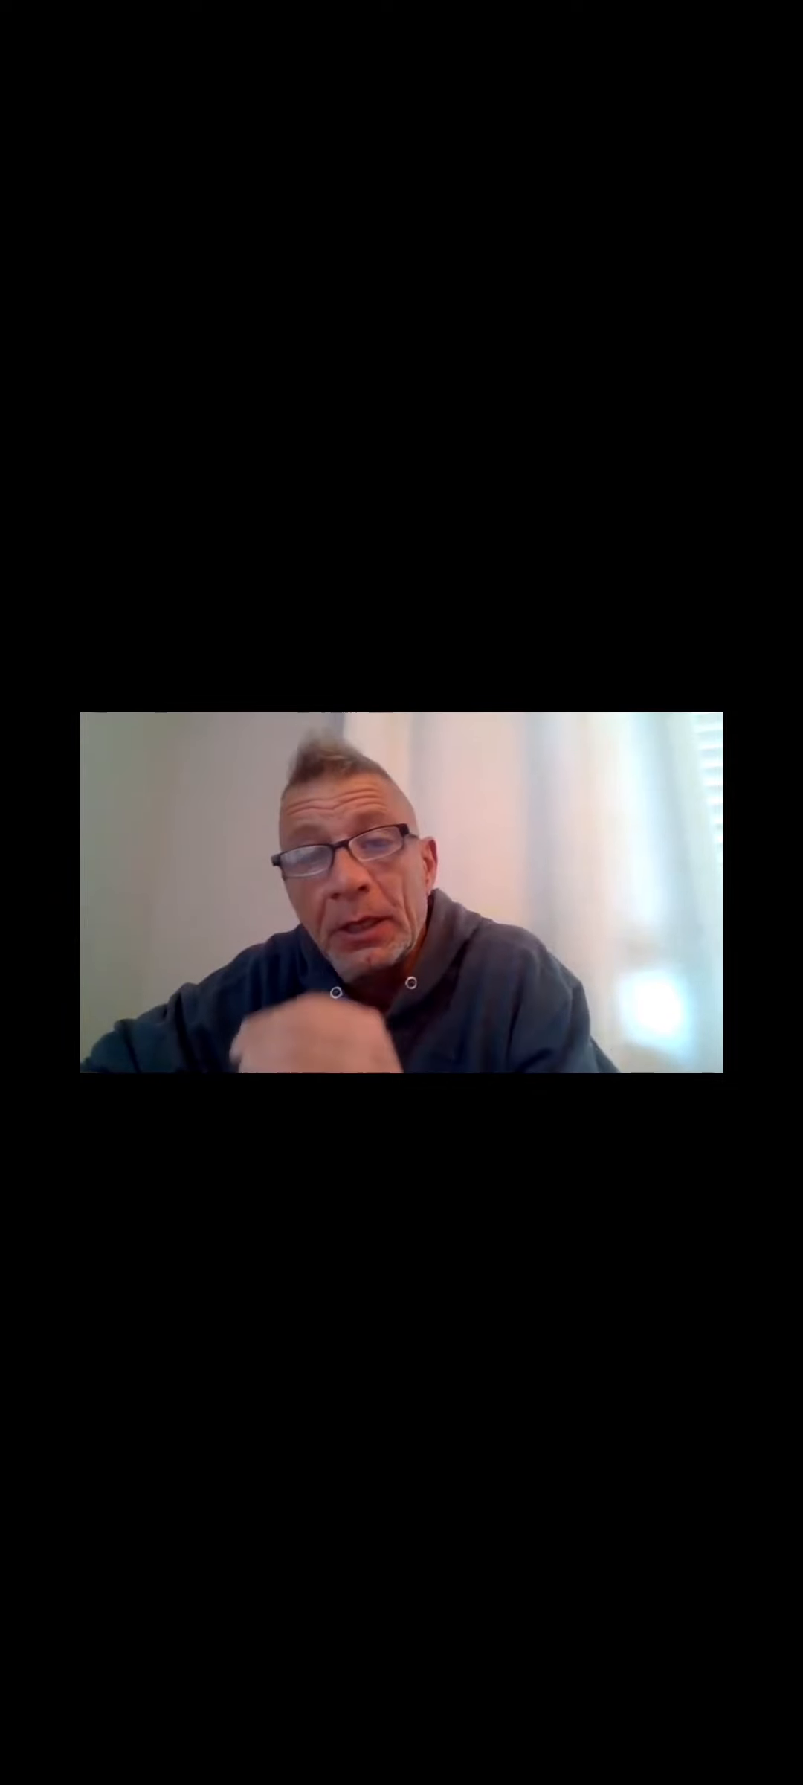
pyautogui.click(401, 891)
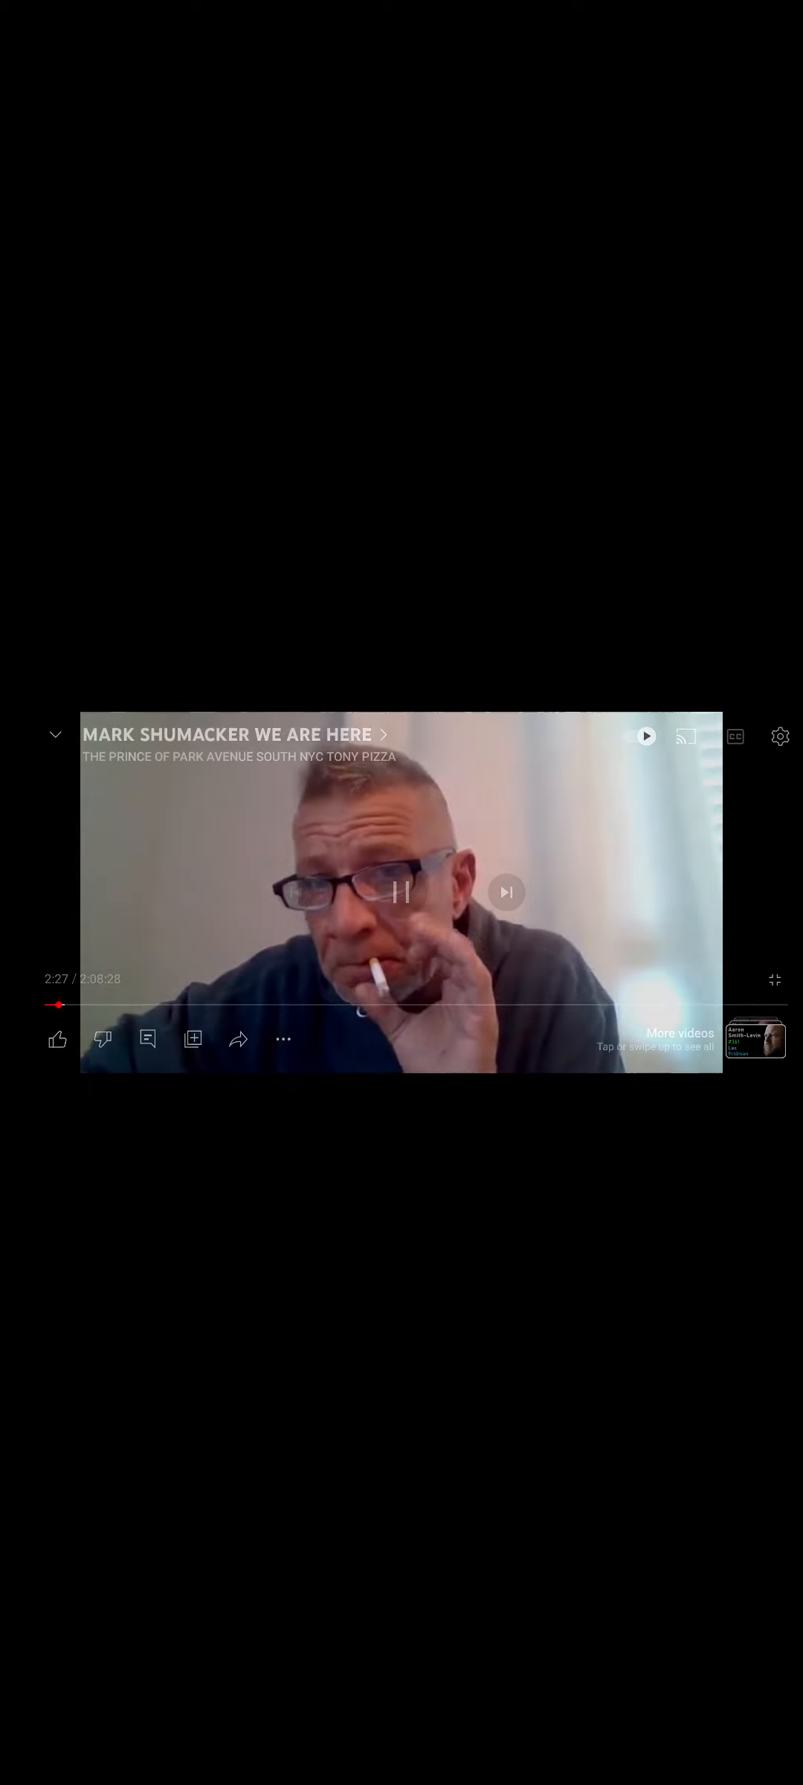
pyautogui.click(400, 891)
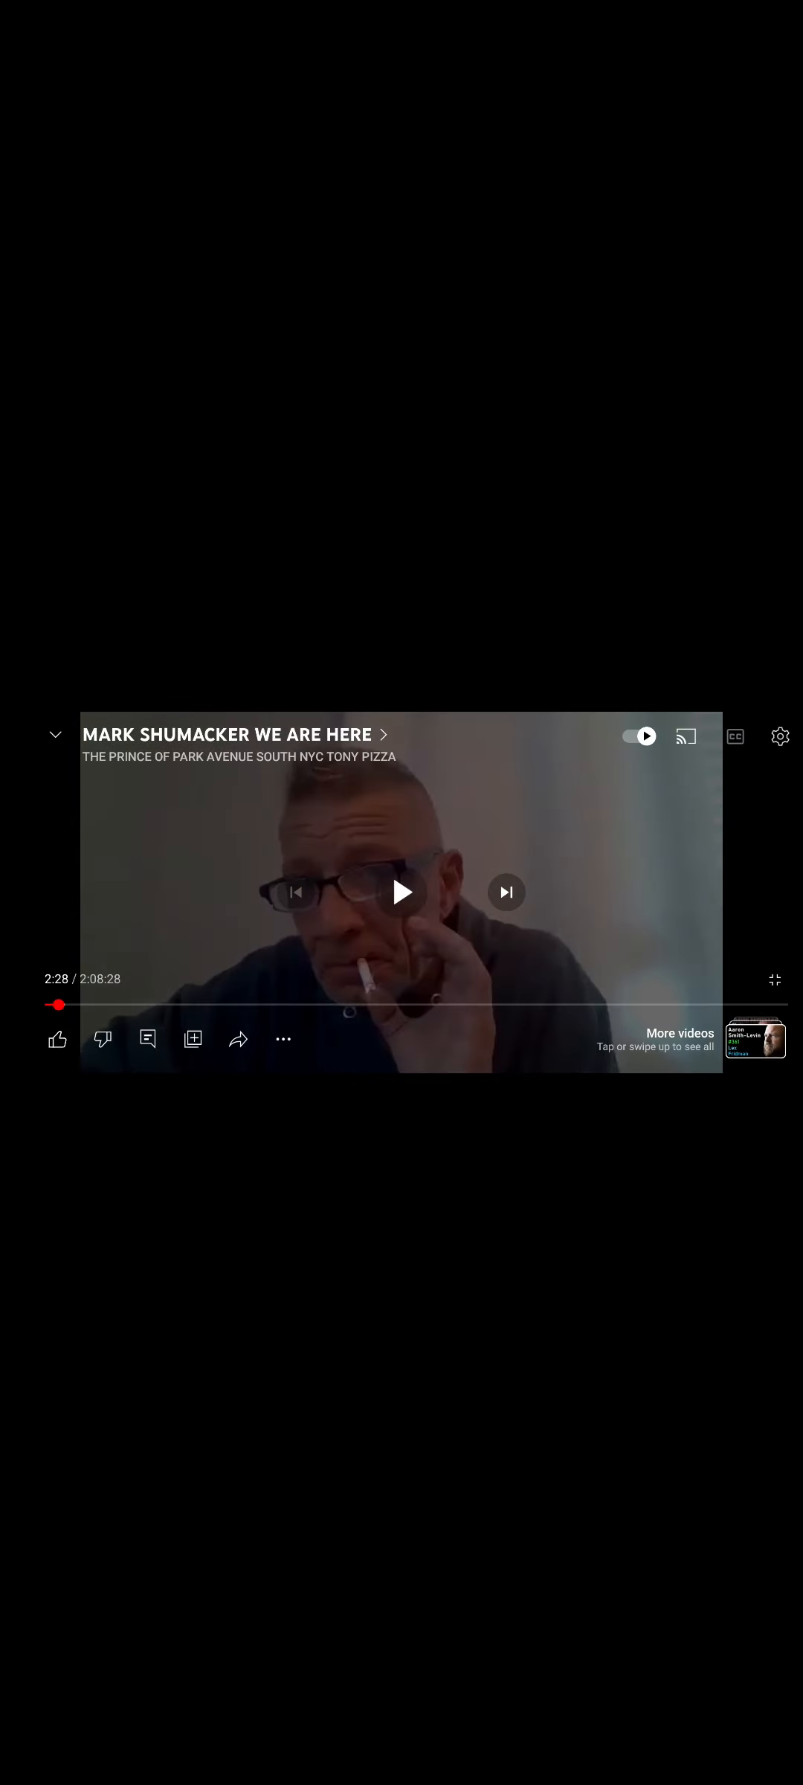